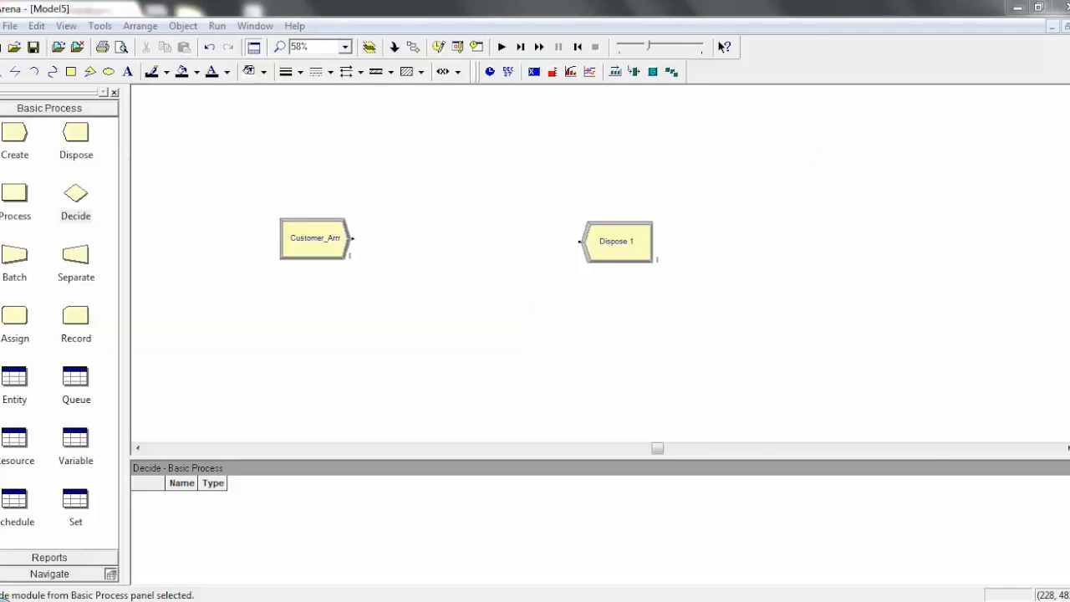
pyautogui.moveTo(91, 182)
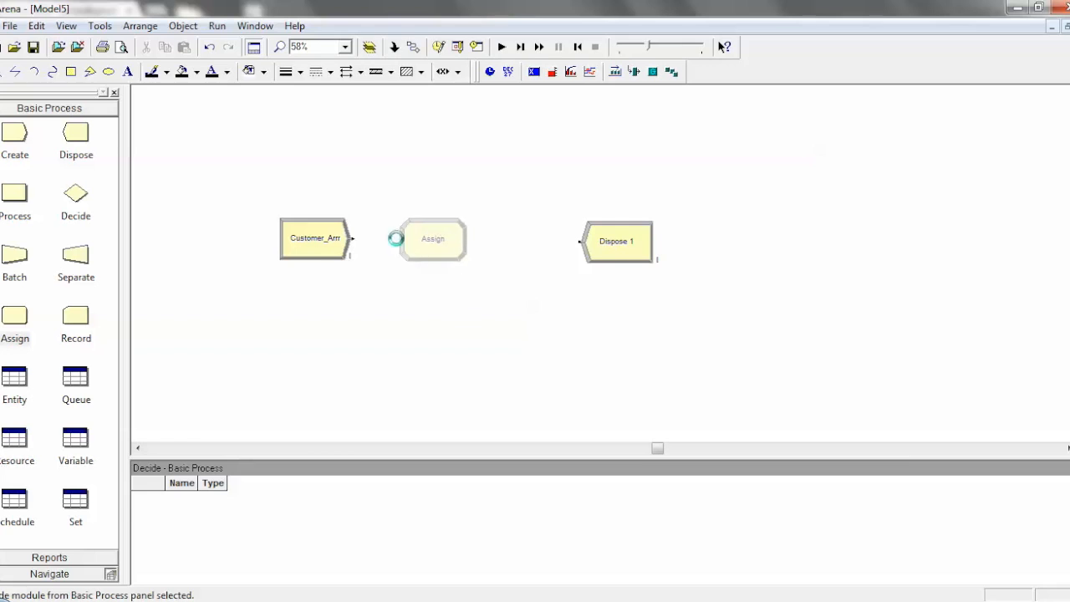
# Step: Place an Assign module on the canvas between Customer_Arr and Dispose 1
pyautogui.click(432, 238)
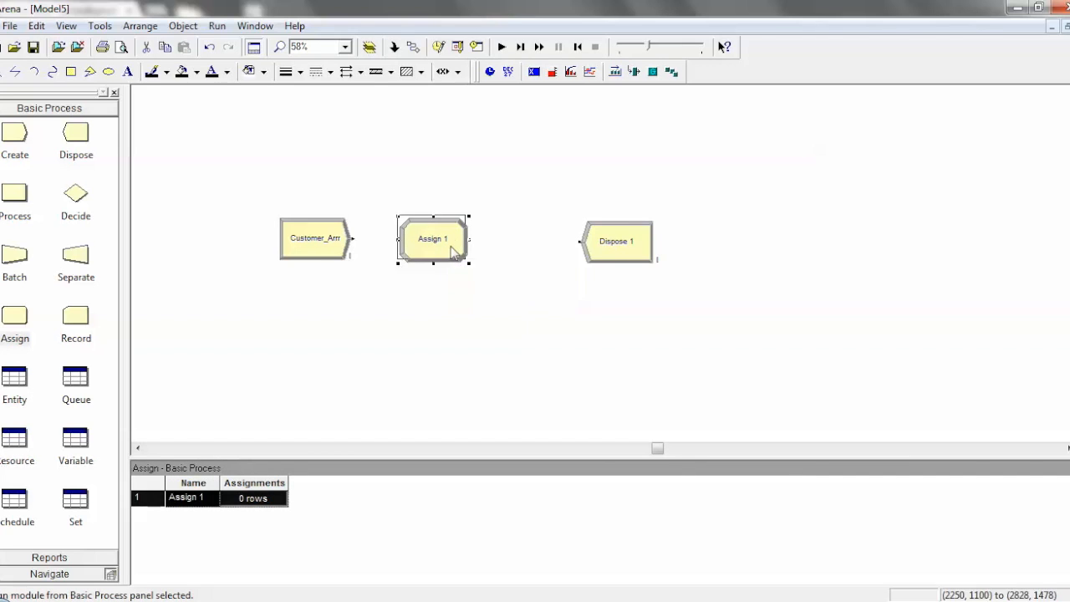
# Step: Show the Assign 1 properties dialog and move it aside from the model
pyautogui.doubleClick(432, 238)
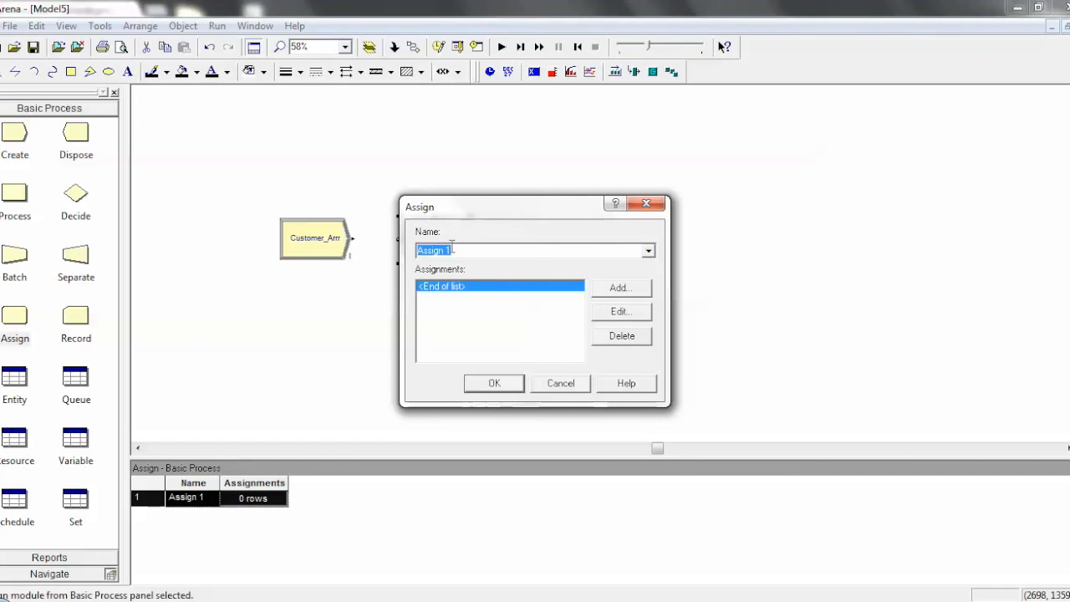
pyautogui.moveTo(570, 311)
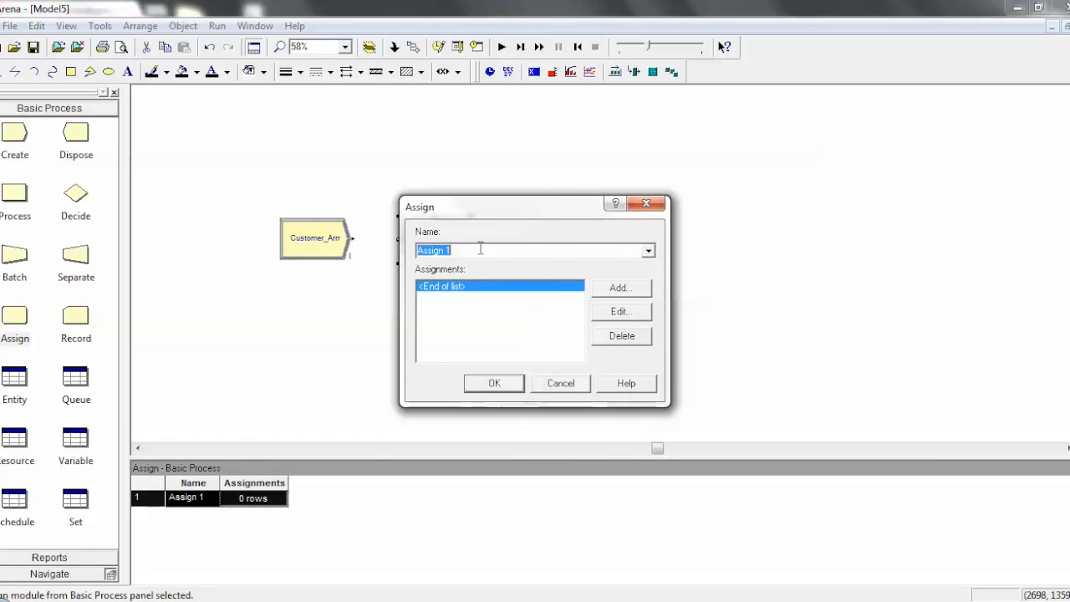
pyautogui.moveTo(514, 317)
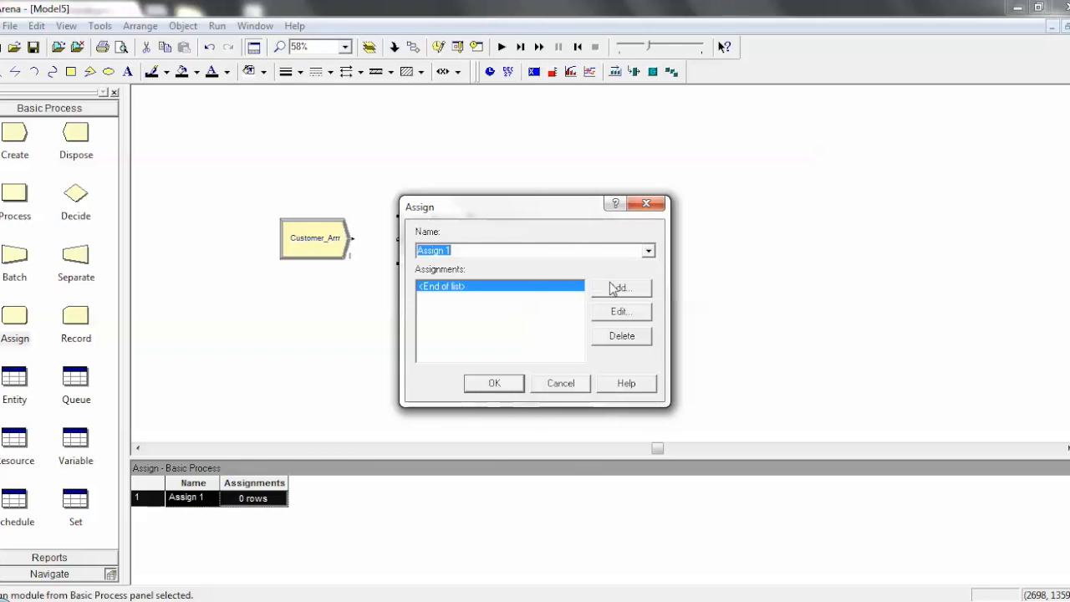
pyautogui.moveTo(559, 214)
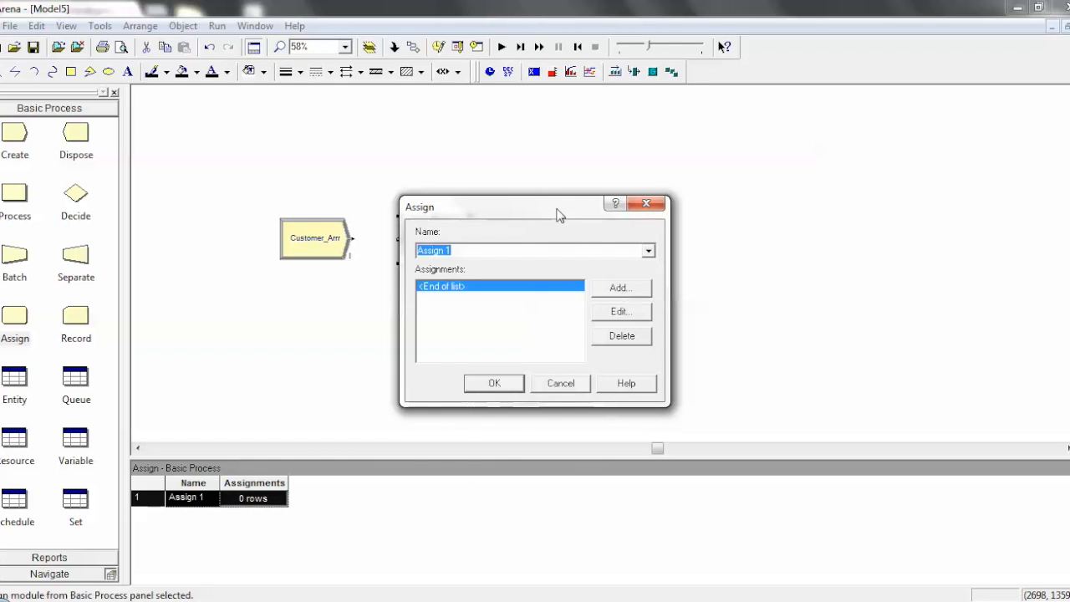
pyautogui.moveTo(560, 207); pyautogui.dragTo(738, 168)
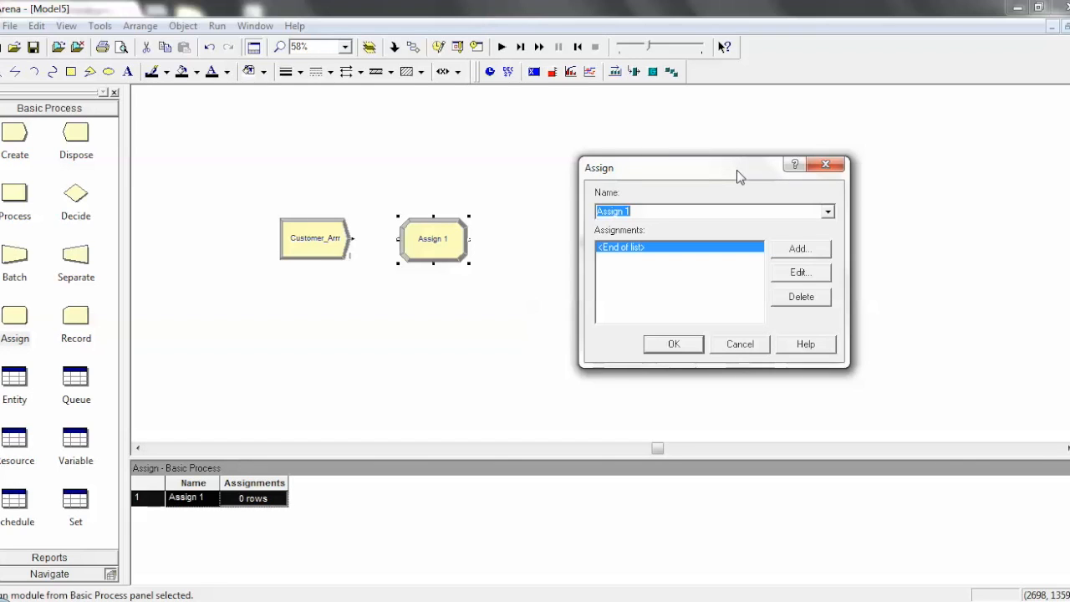
pyautogui.moveTo(807, 259)
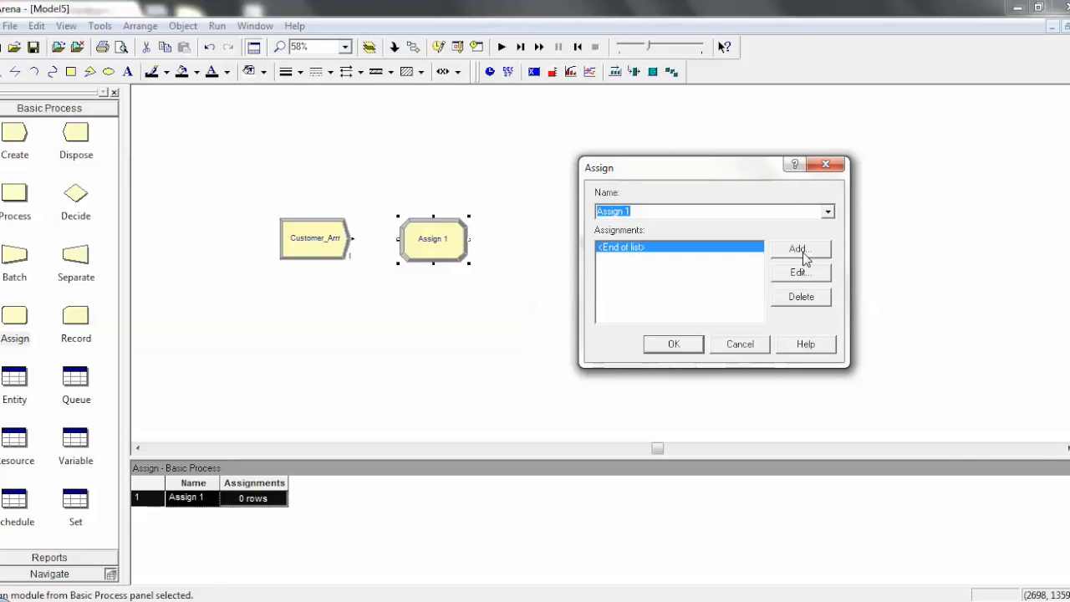
# Step: Add a new assignment of type Attribute named Number_of_engine
pyautogui.click(799, 249)
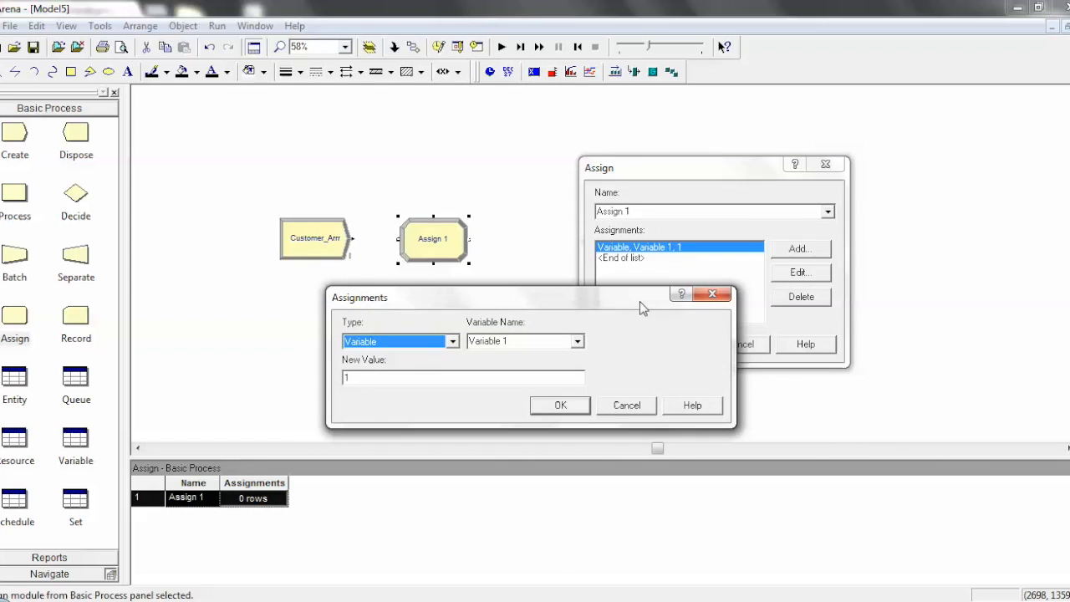
pyautogui.moveTo(451, 350)
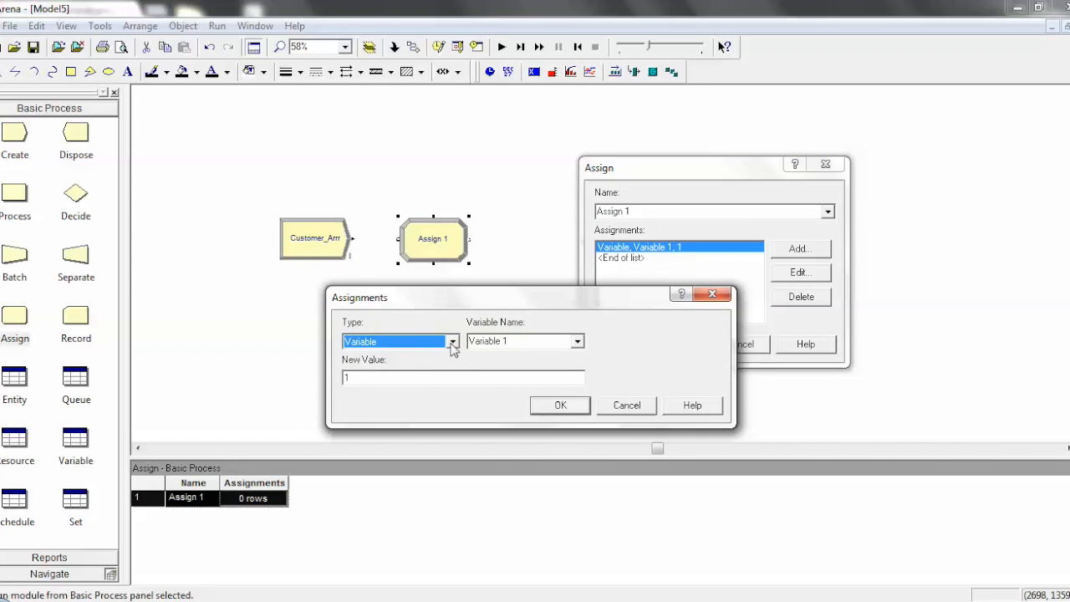
pyautogui.click(453, 341)
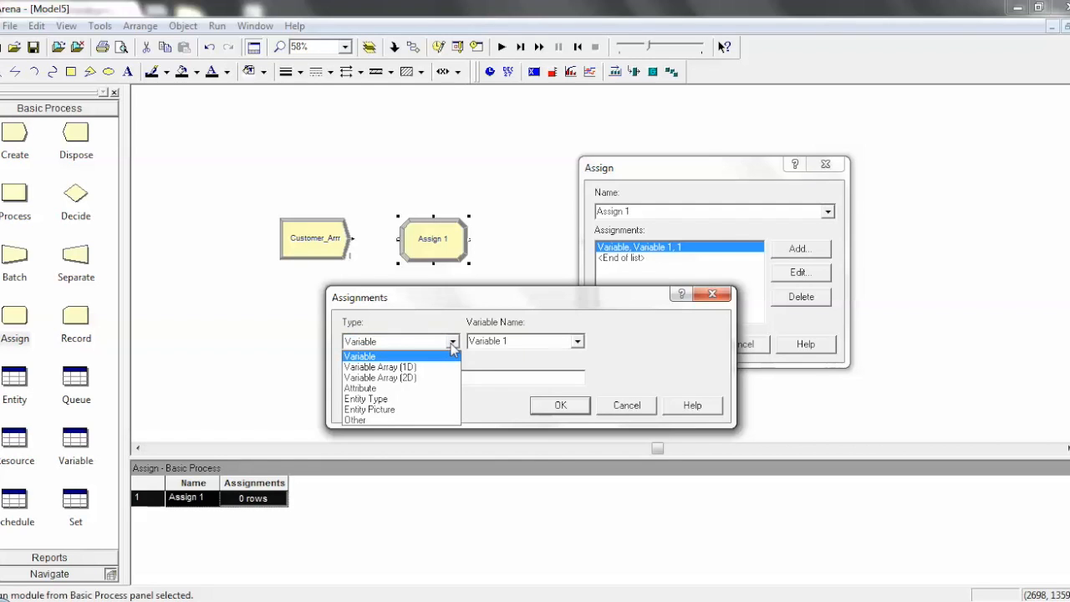
pyautogui.moveTo(380, 367)
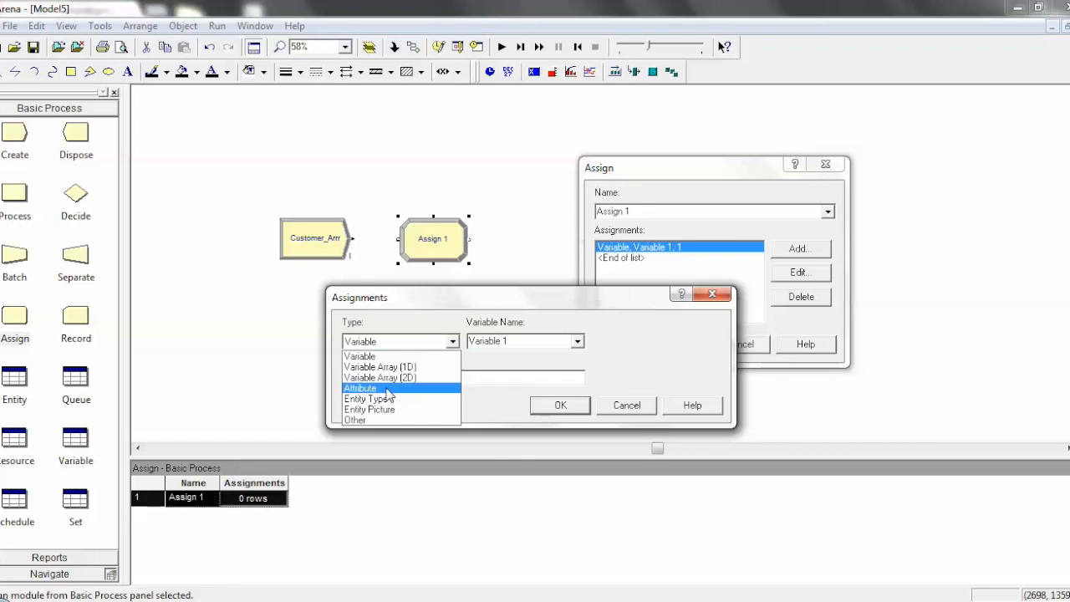
pyautogui.click(361, 388)
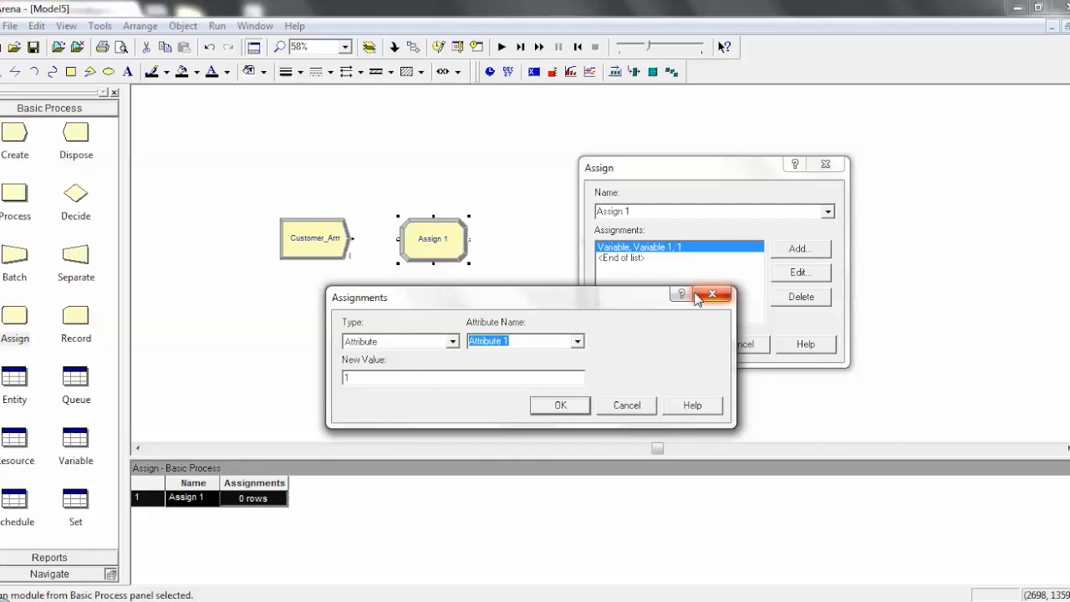
pyautogui.moveTo(712, 295)
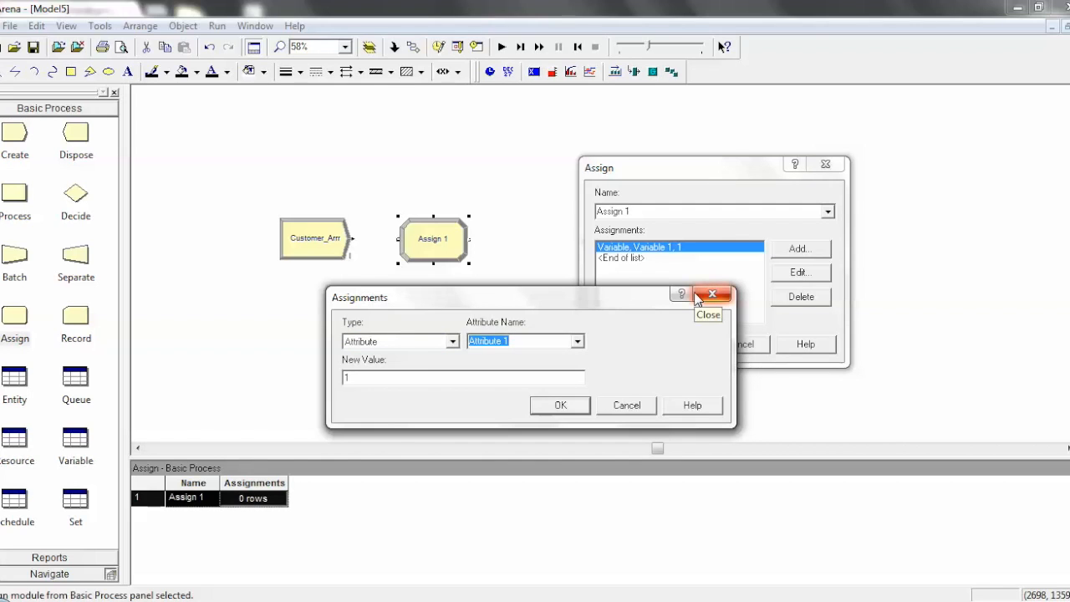
pyautogui.write('Number_of_engine')
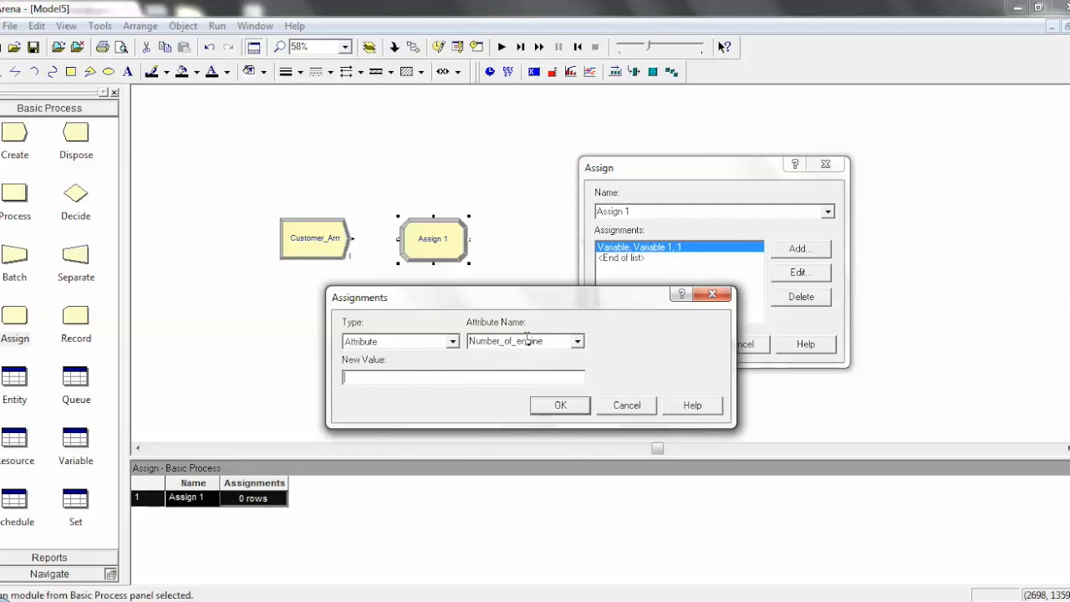
# Step: Switch the assignment type from Other to Entity Picture (Picture.Report)
pyautogui.click(453, 341)
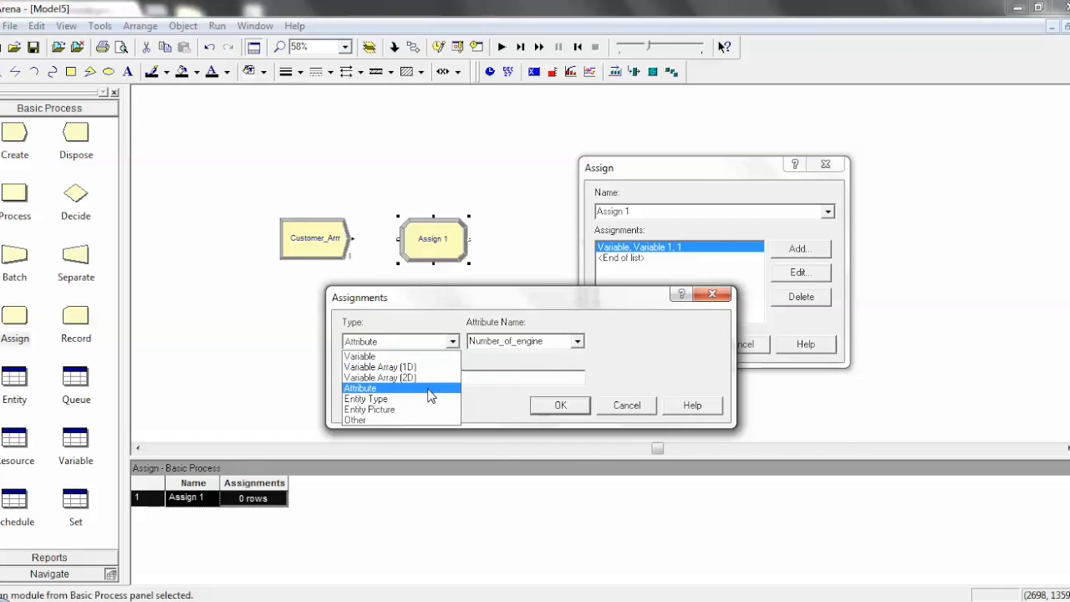
pyautogui.moveTo(393, 399)
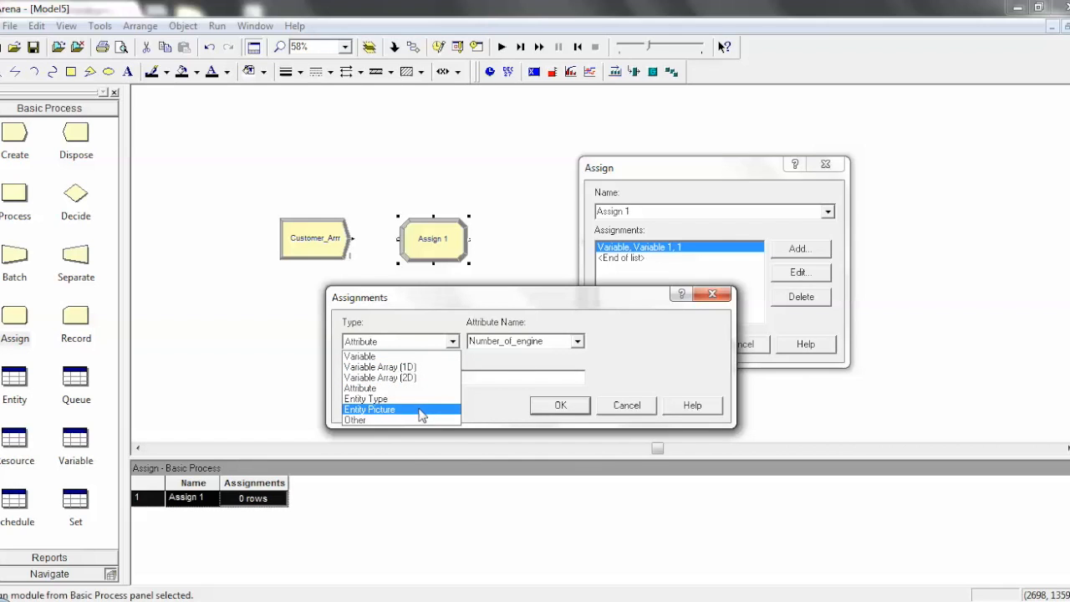
pyautogui.click(354, 419)
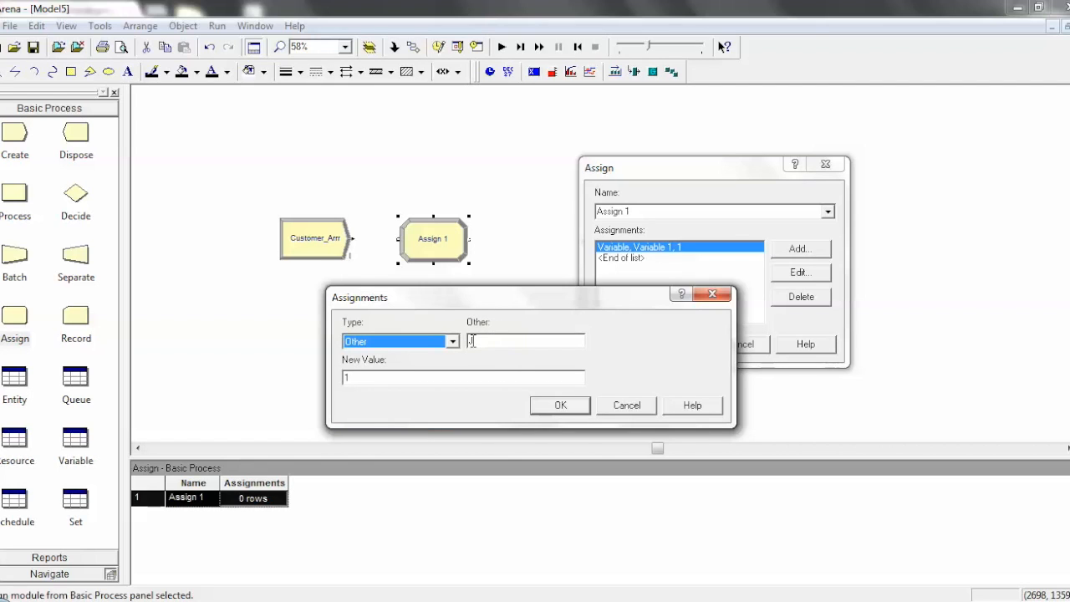
pyautogui.click(453, 342)
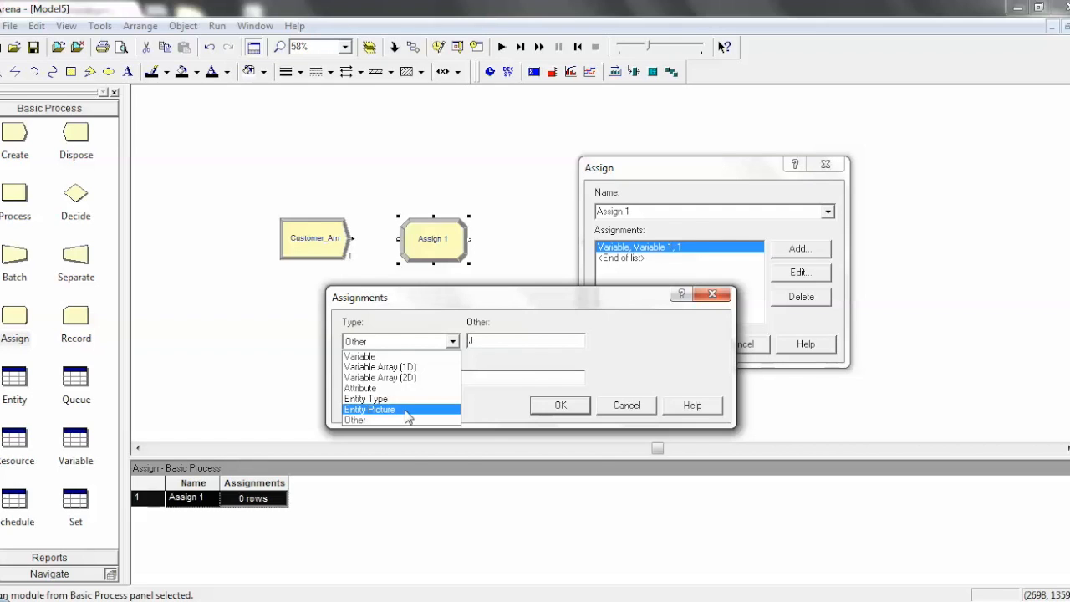
pyautogui.click(370, 410)
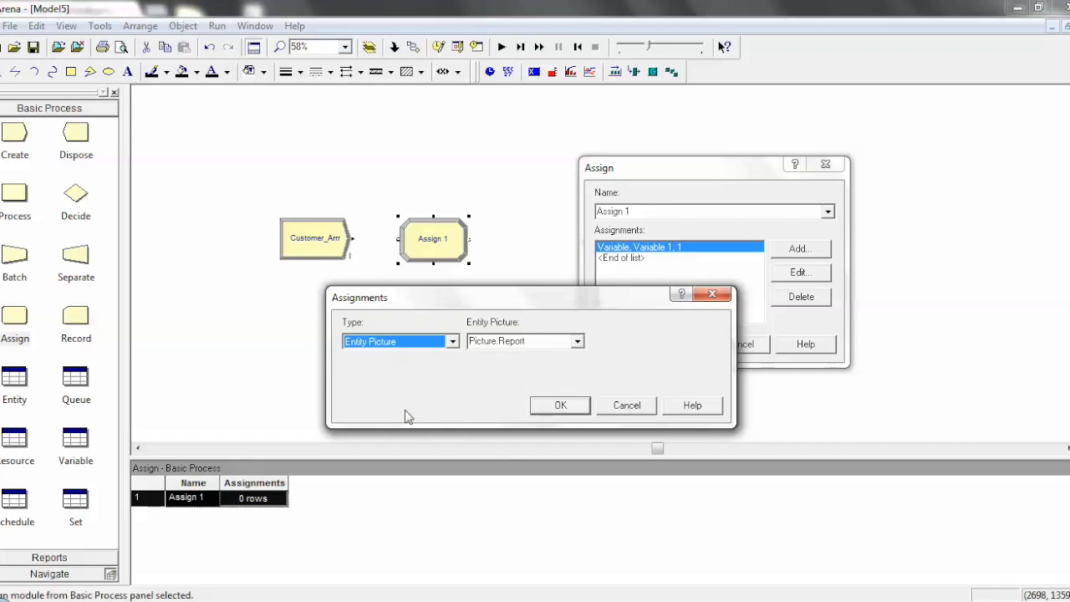
# Step: Set the entity picture to Picture.Person and confirm the assignment
pyautogui.click(576, 340)
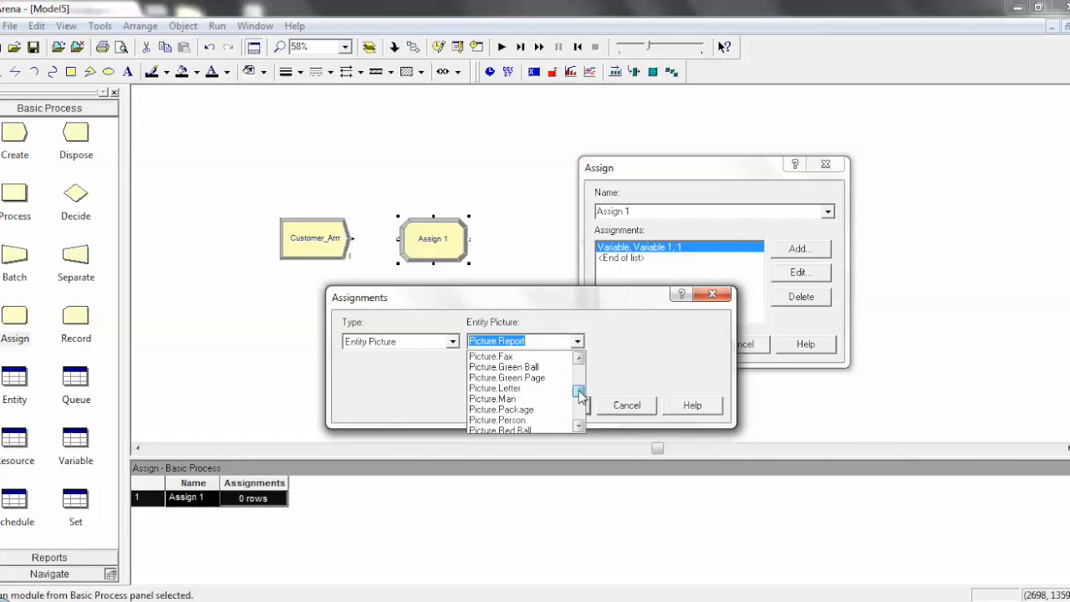
pyautogui.click(498, 420)
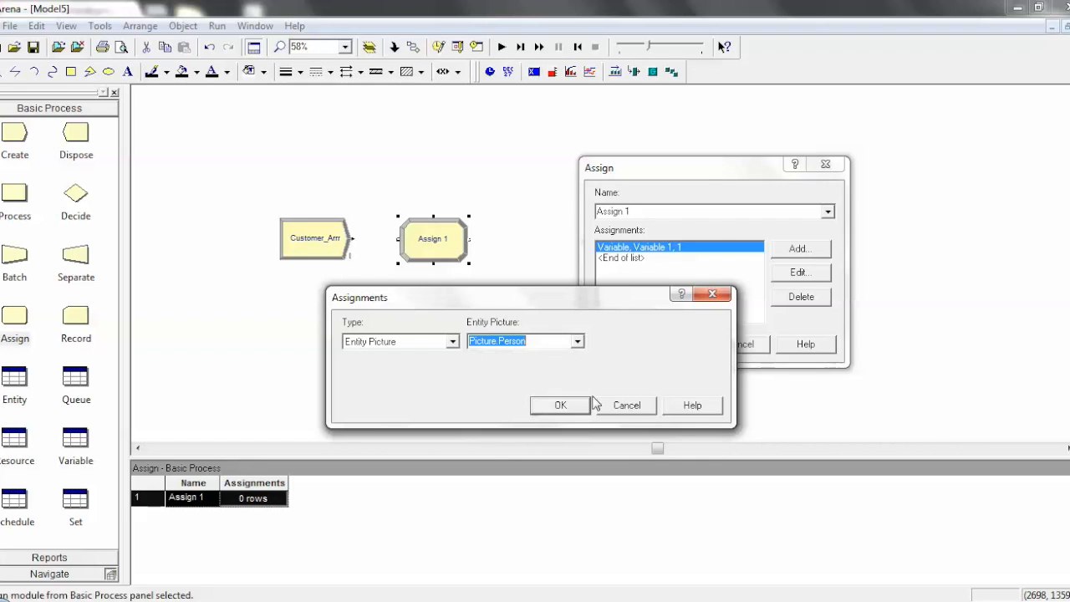
pyautogui.click(560, 405)
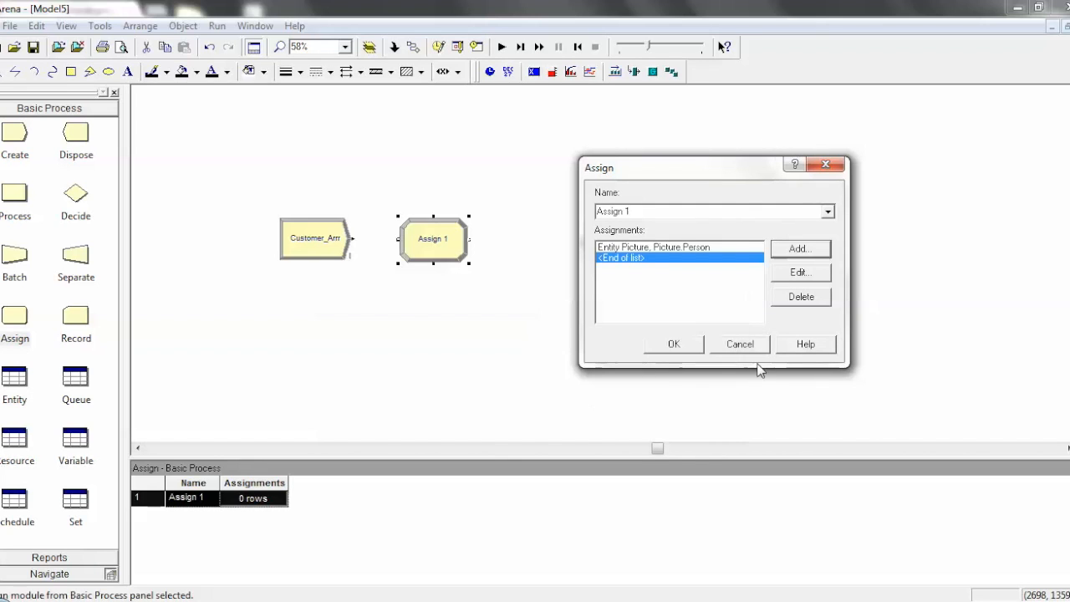
# Step: Close Assign 1 with its one assignment and connect Assign 1 to Dispose 1
pyautogui.click(674, 344)
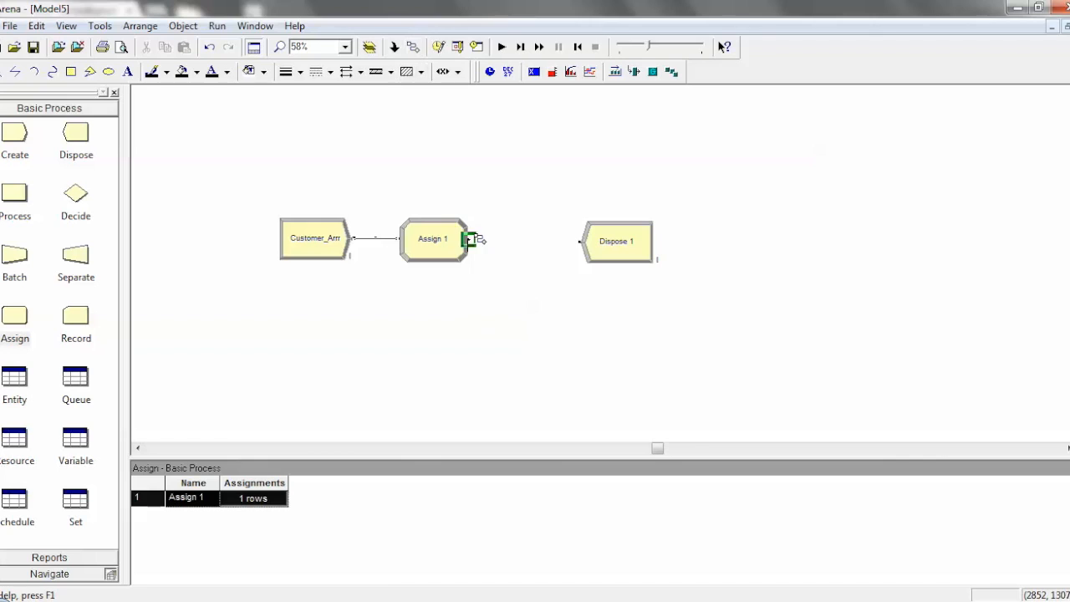
pyautogui.moveTo(468, 241); pyautogui.dragTo(579, 242)
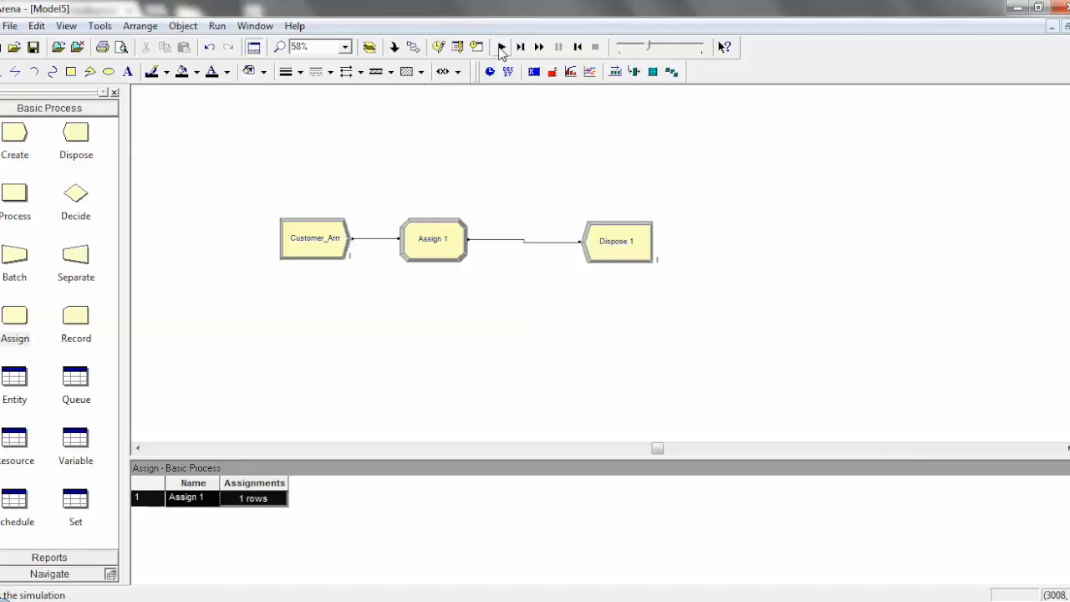
# Step: Start the simulation with Go so entities flow from Customer_Arr to Dispose 1
pyautogui.click(499, 47)
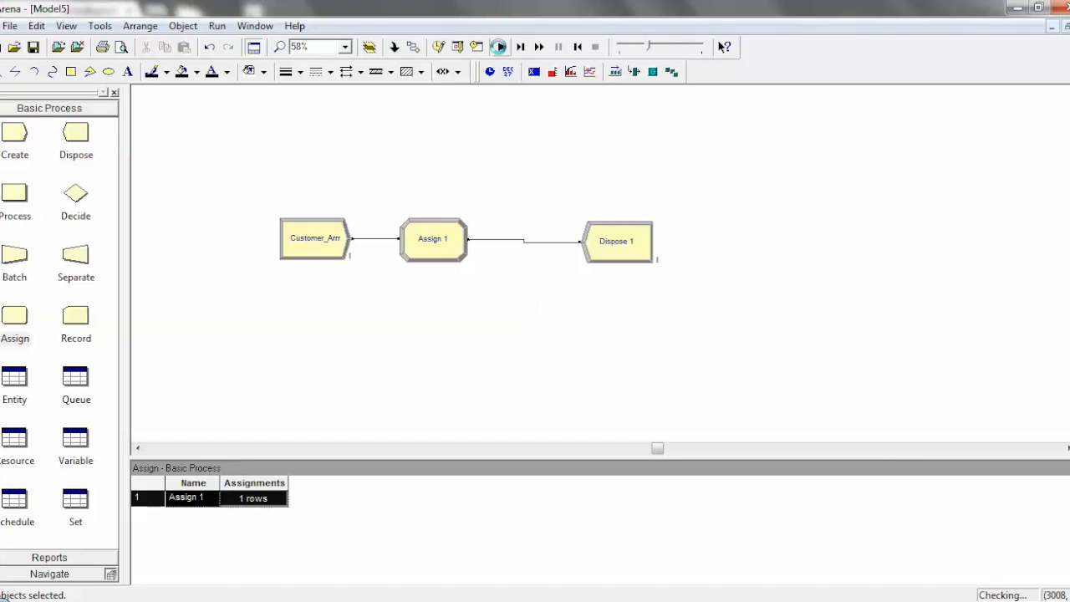
pyautogui.click(498, 47)
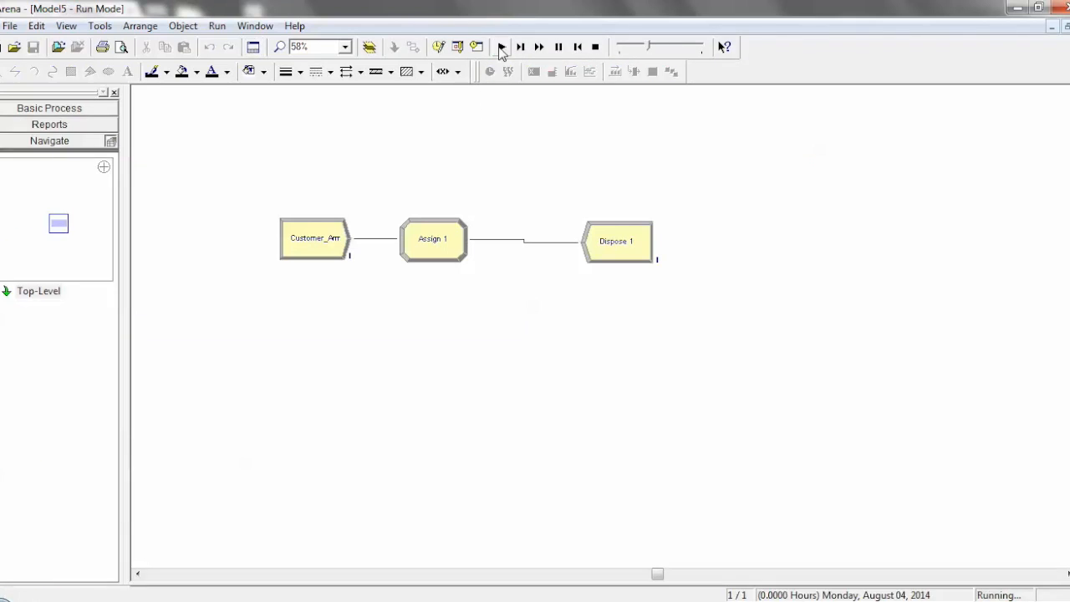
pyautogui.click(501, 47)
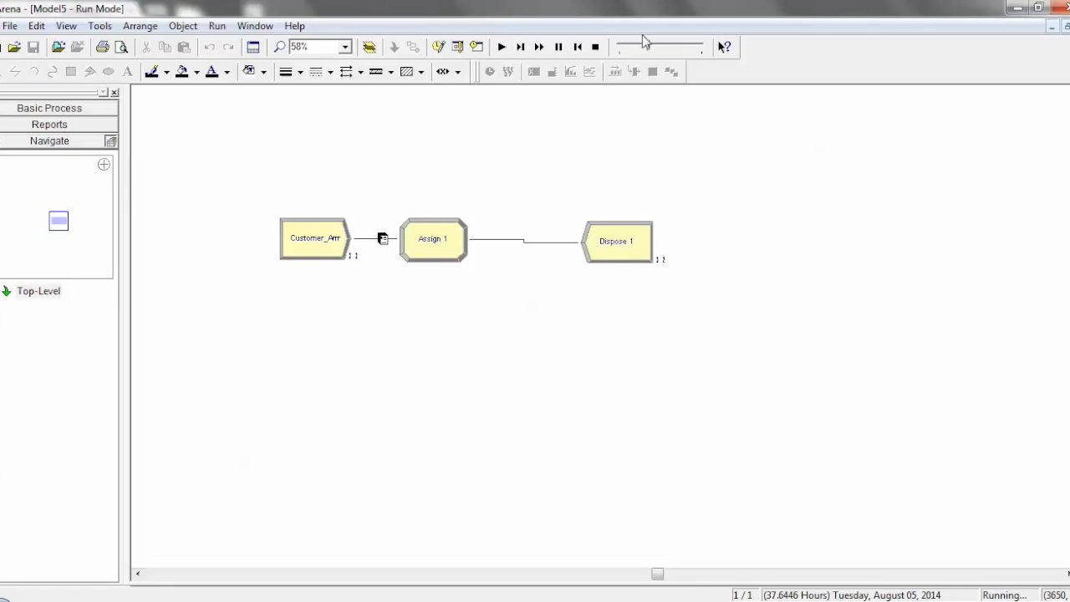